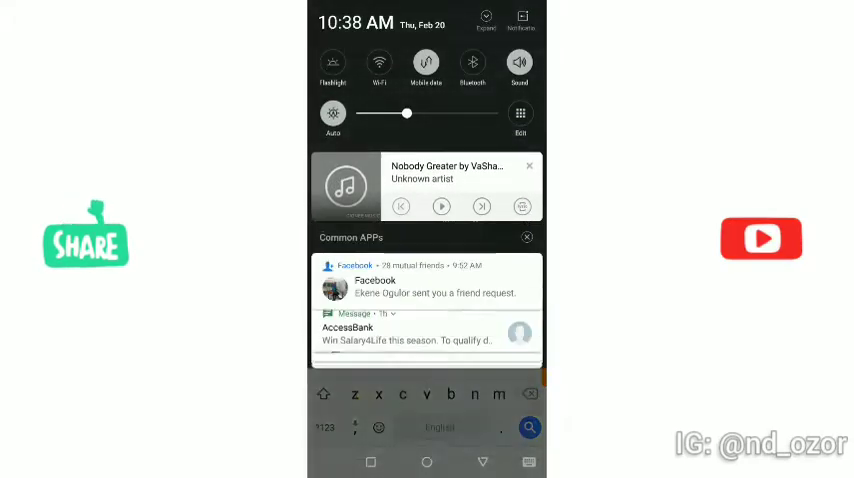
Expand the notification shade to show the full grid of quick settings toggles
left_click(486, 18)
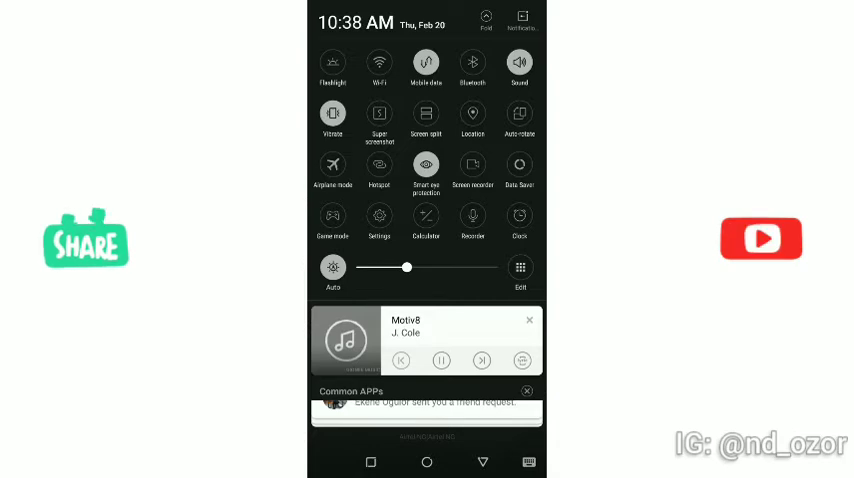
Go from quick settings into Settings and show the Special function feature list
left_click(380, 216)
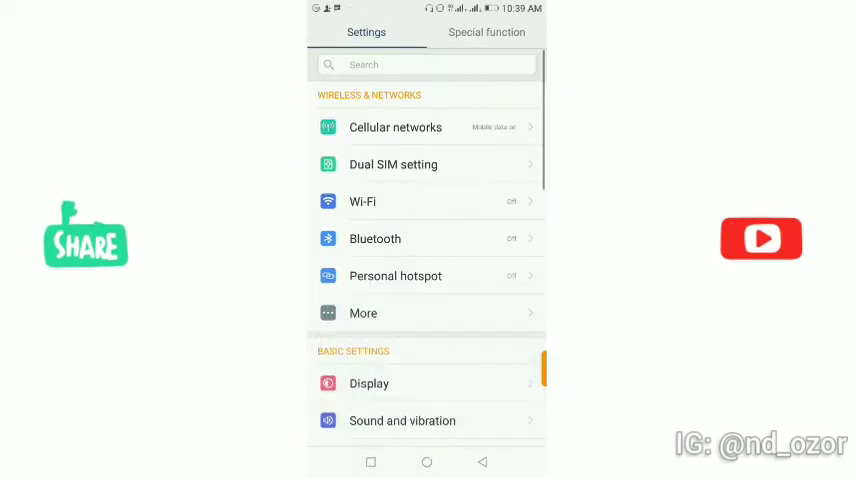
scroll("down", 3)
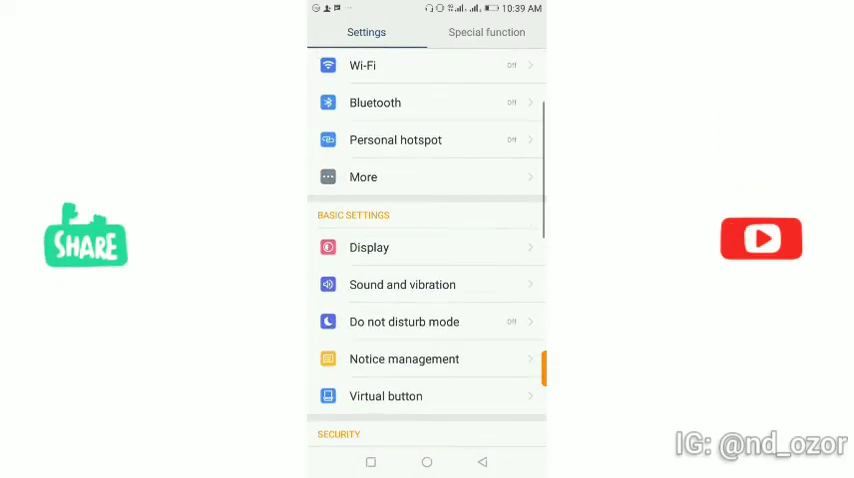
left_click(486, 32)
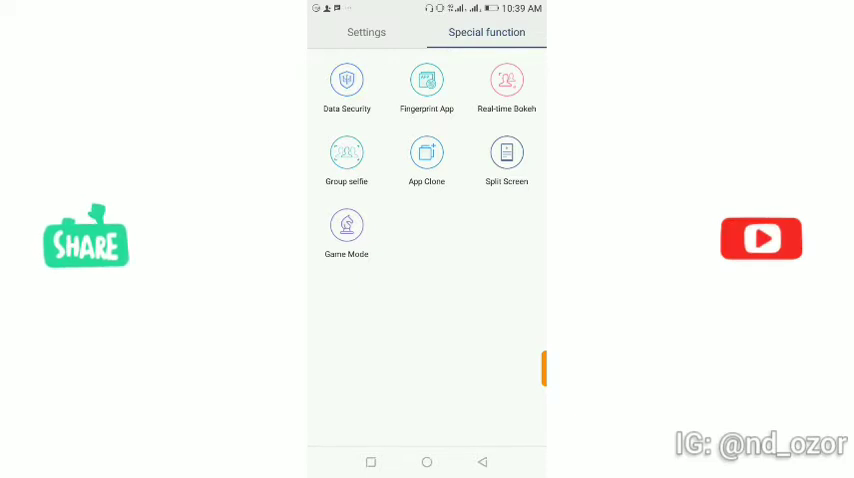
left_click(506, 156)
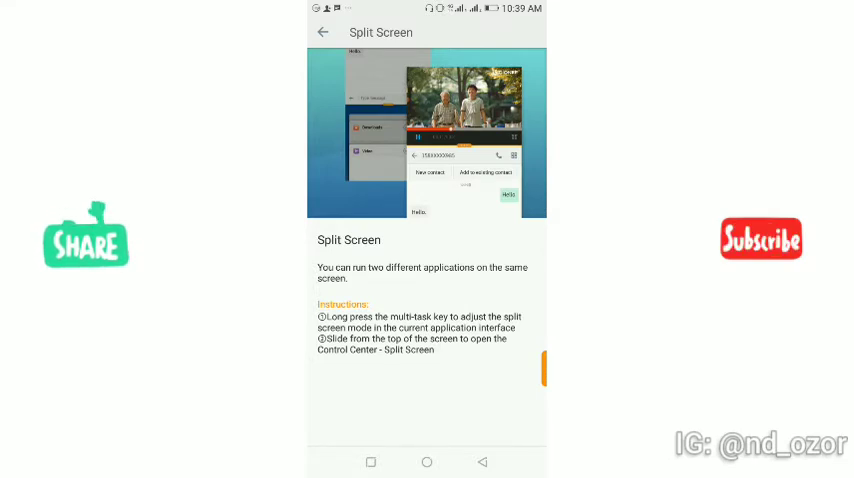
left_click(322, 32)
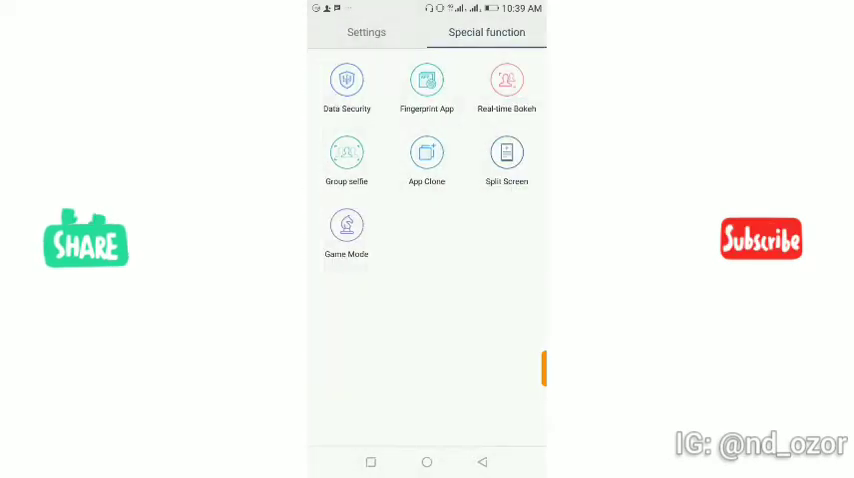
left_click(426, 82)
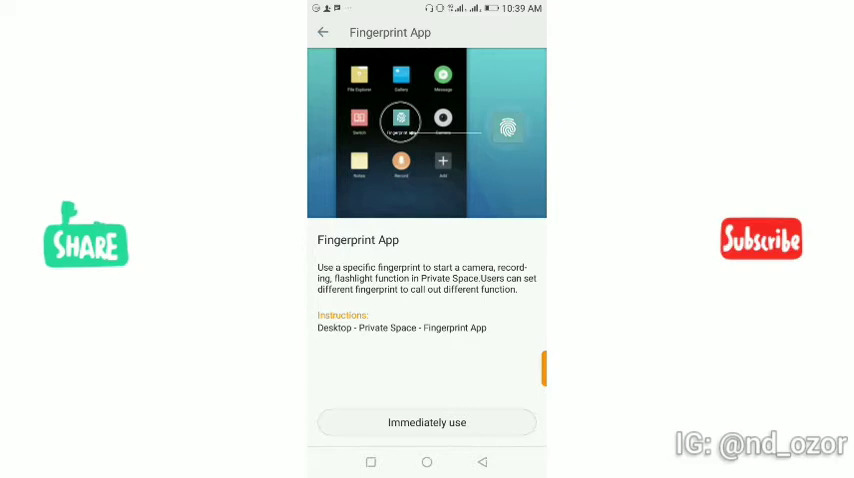
left_click(322, 32)
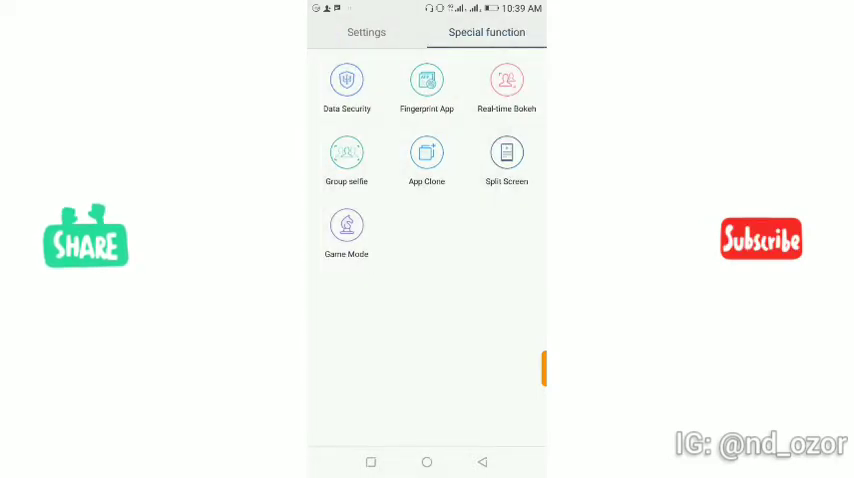
left_click(426, 152)
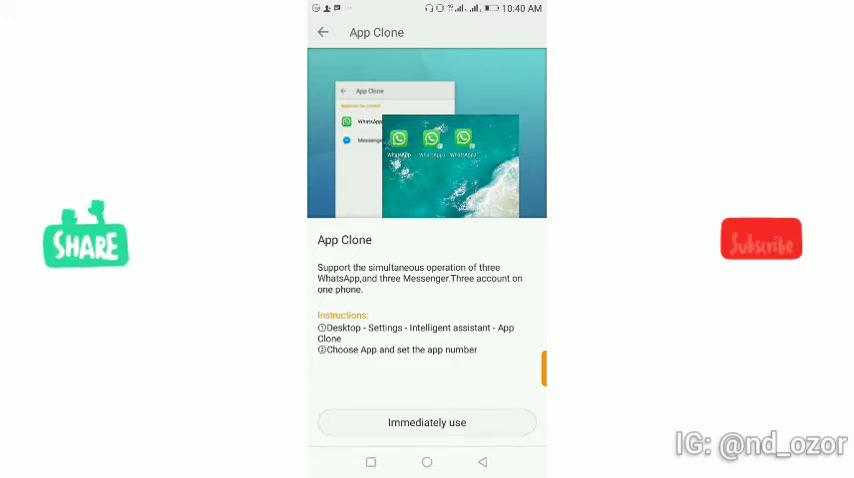
left_click(322, 32)
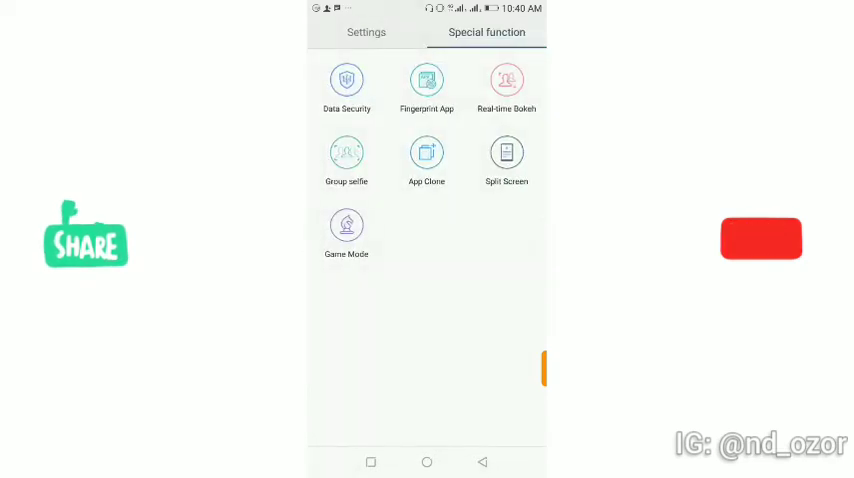
left_click(346, 224)
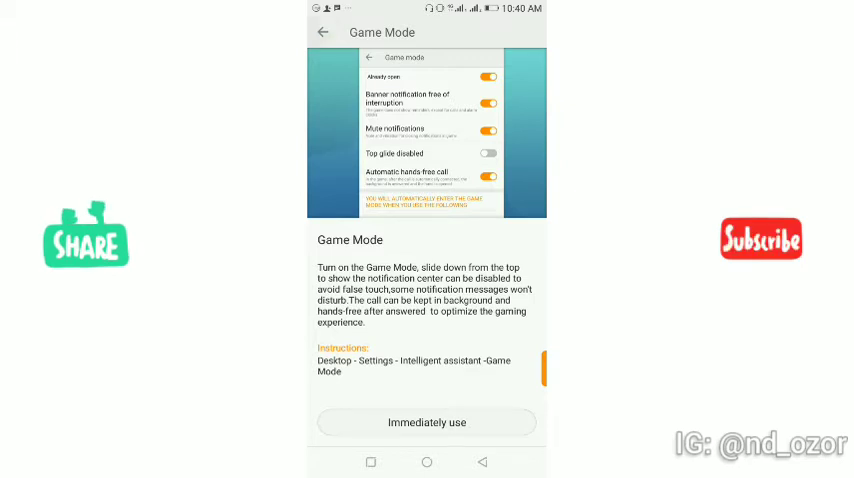
left_click(324, 32)
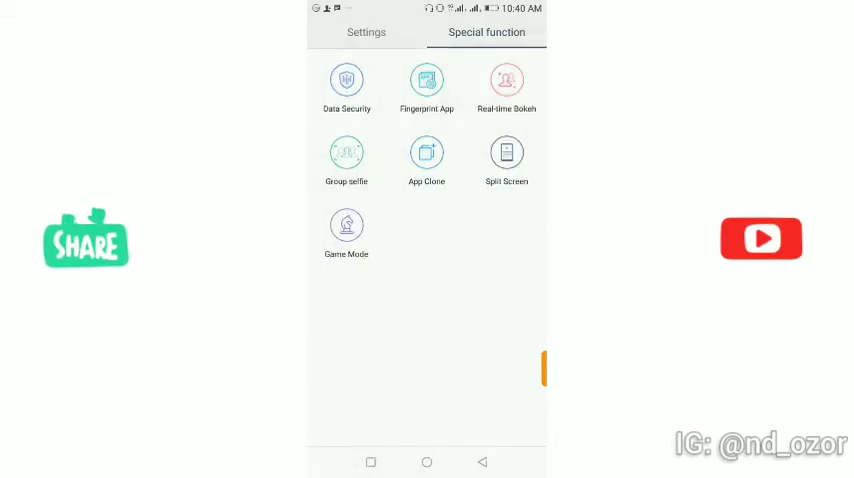
left_click(346, 84)
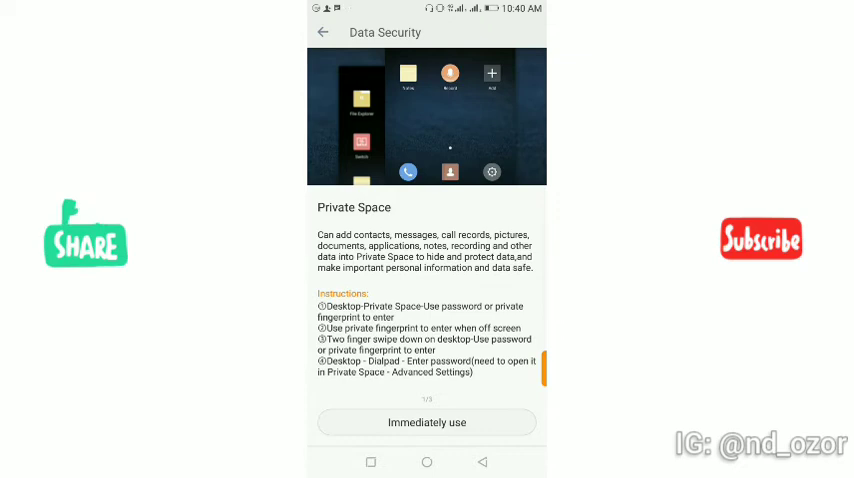
scroll("left", 3)
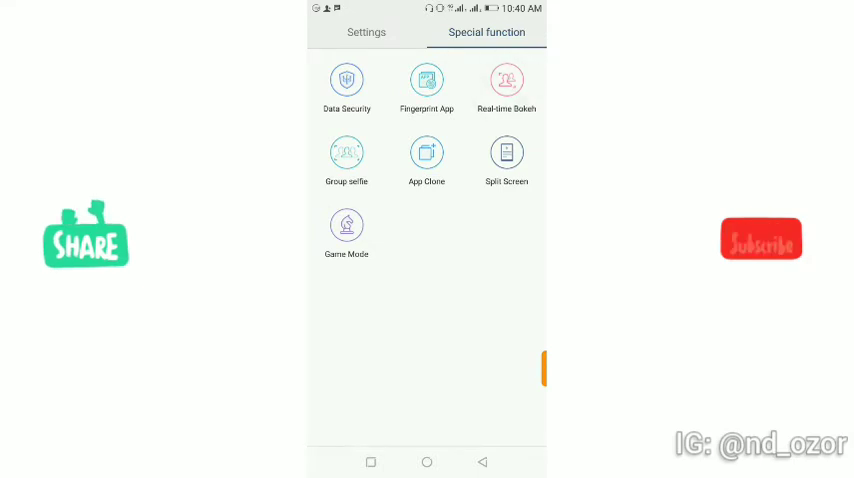
left_click(506, 82)
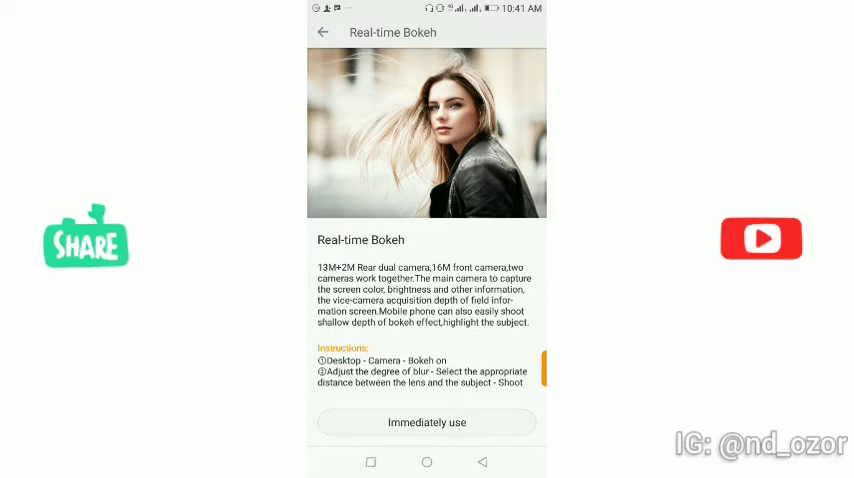
left_click(322, 32)
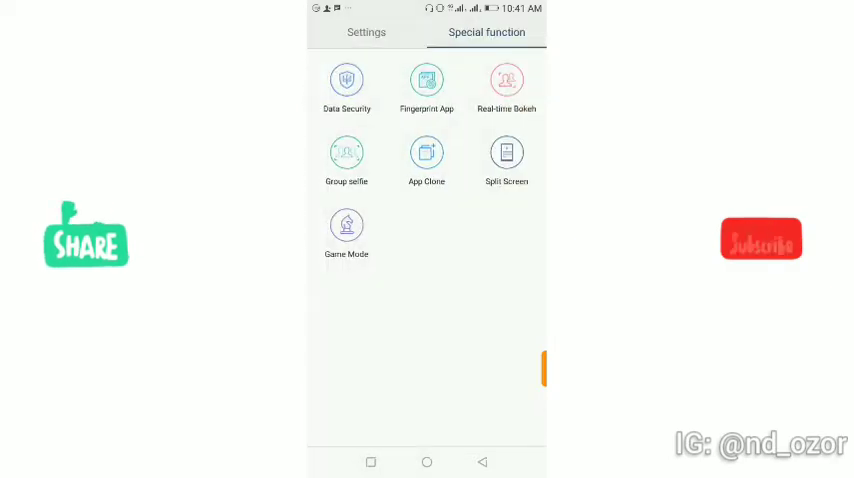
Return to the main settings list, scroll to the About section and enter About phone
left_click(366, 32)
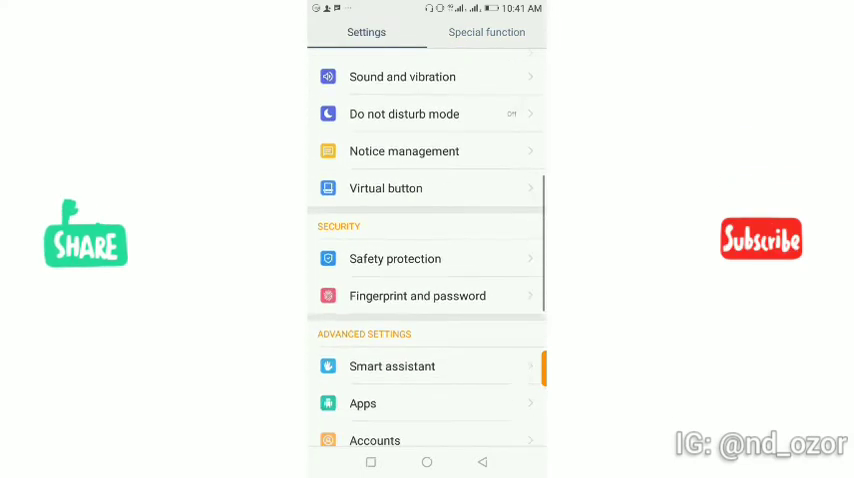
scroll("down", 3)
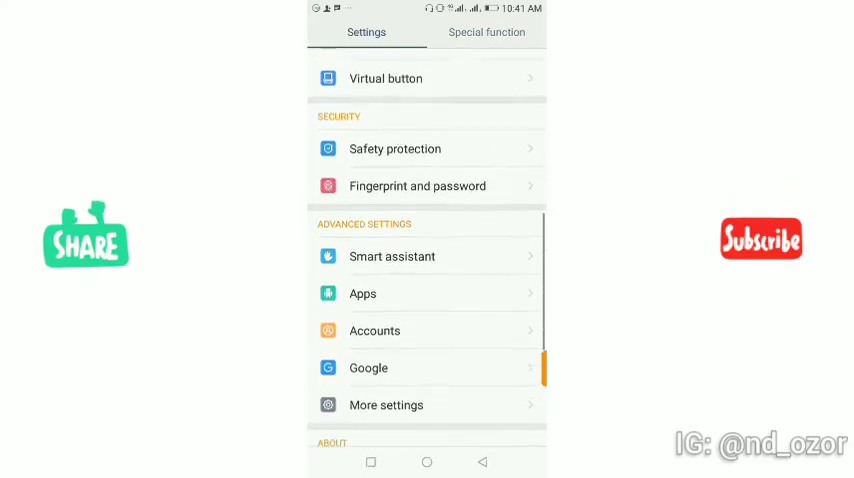
left_click(386, 78)
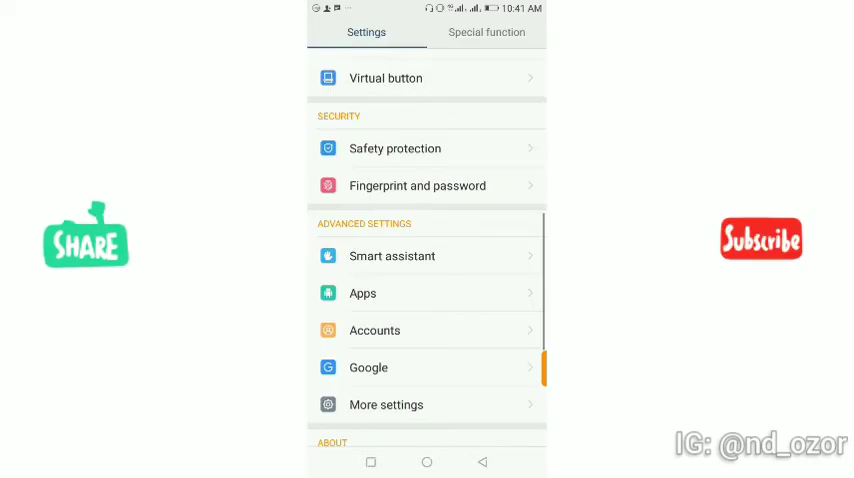
scroll("down", 3)
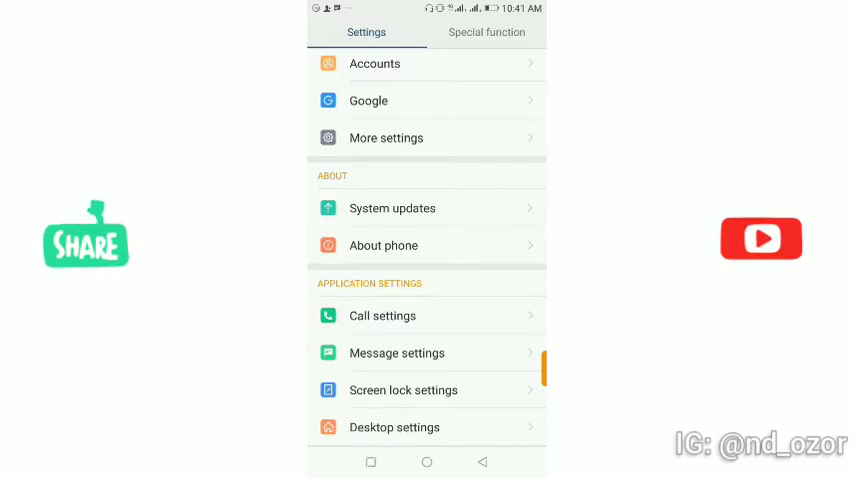
left_click(384, 244)
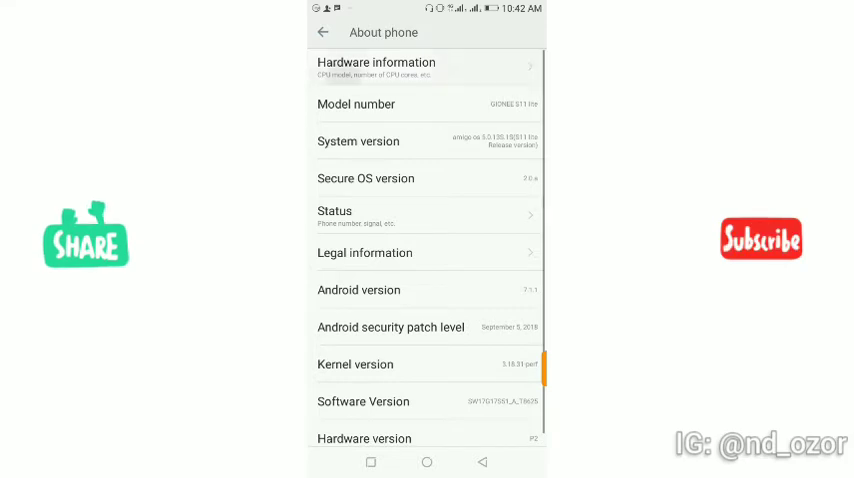
View the Hardware information page (CPU, RAM, screen) and return to the About phone list
left_click(424, 68)
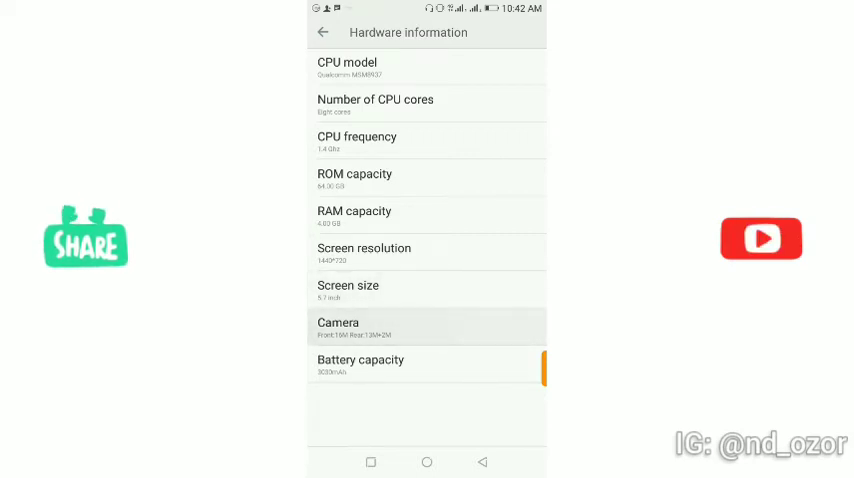
left_click(428, 364)
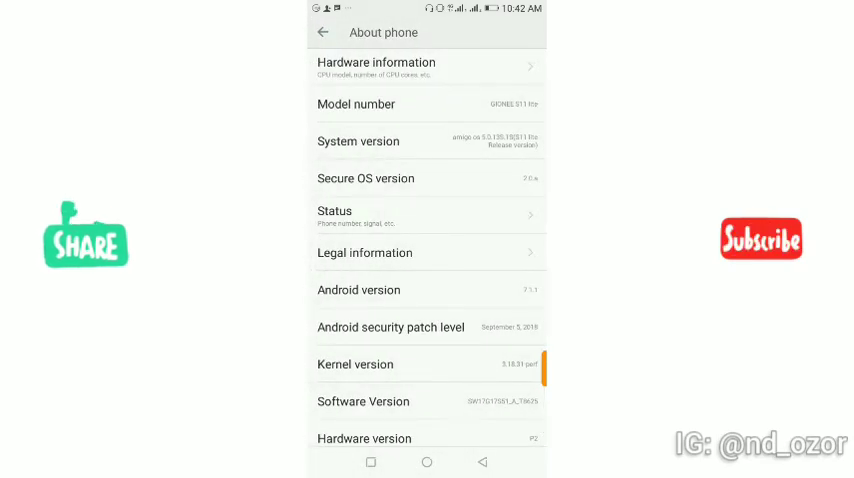
scroll("down", 3)
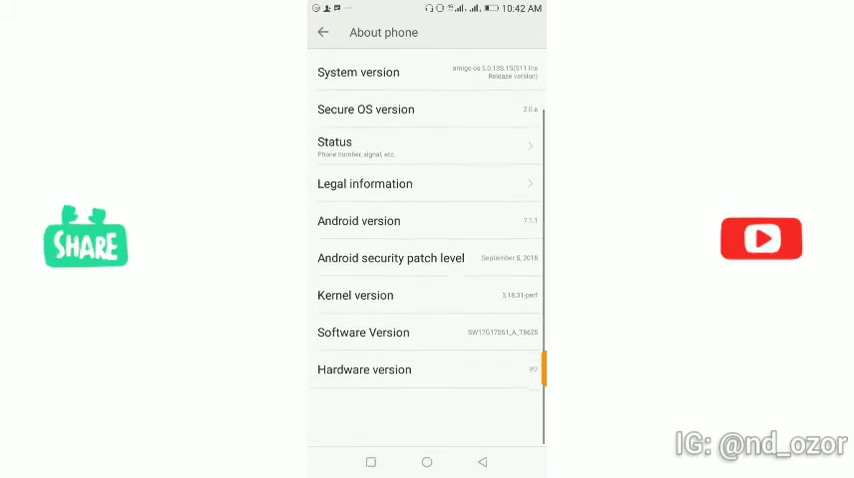
scroll("down", 3)
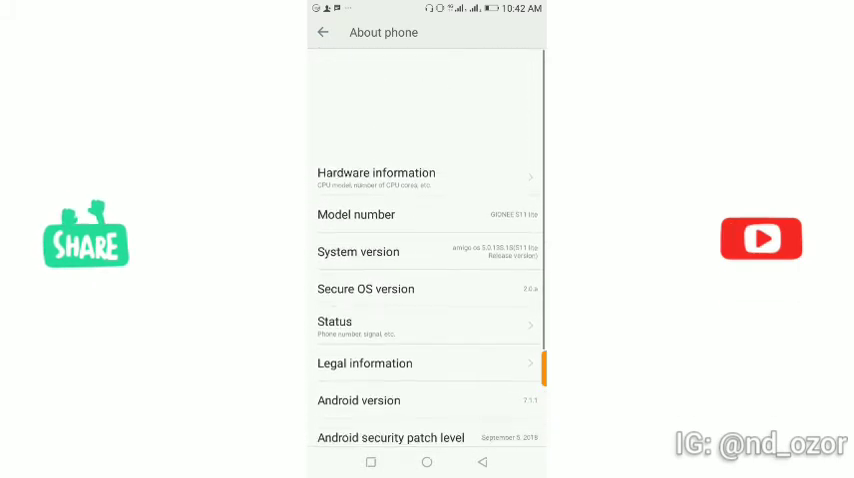